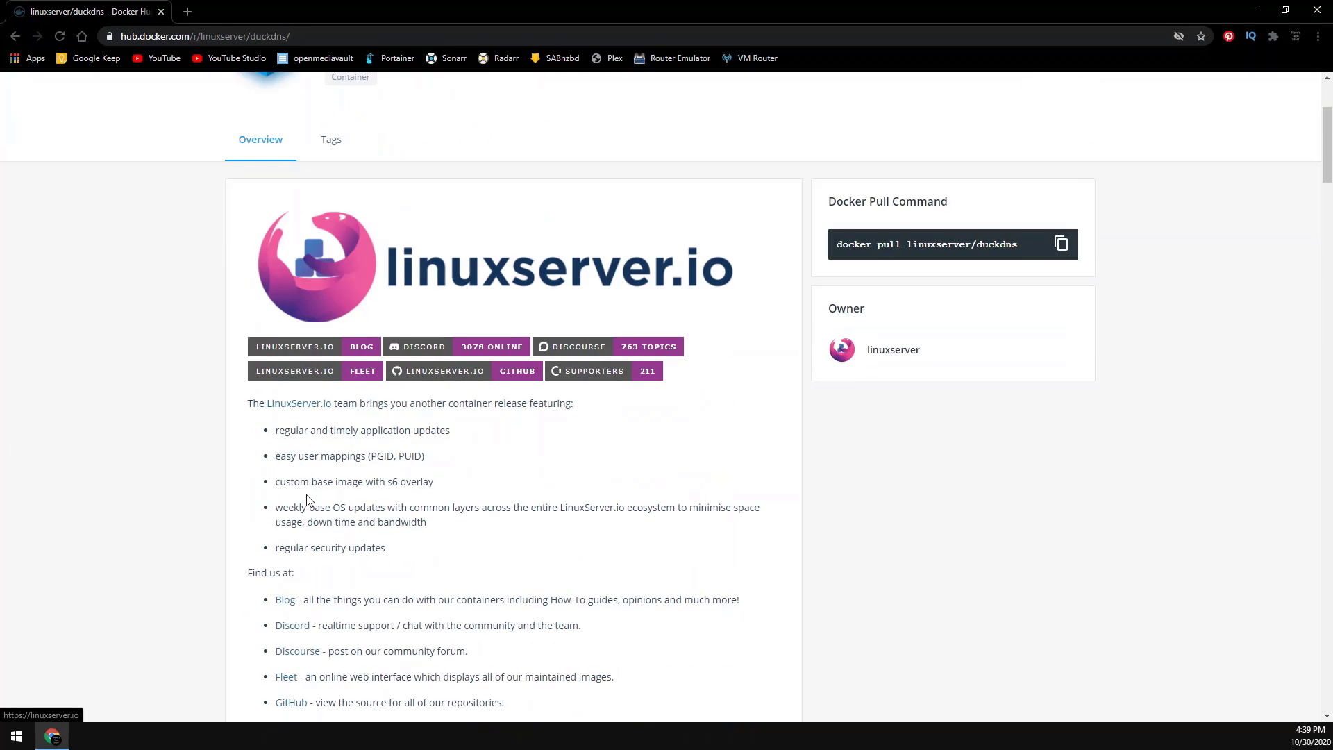
Scroll the linuxserver/duckdns page down to the Usage section and docker-compose example
{"action": "scroll", "scroll_direction": "down", "scroll_amount": 3}
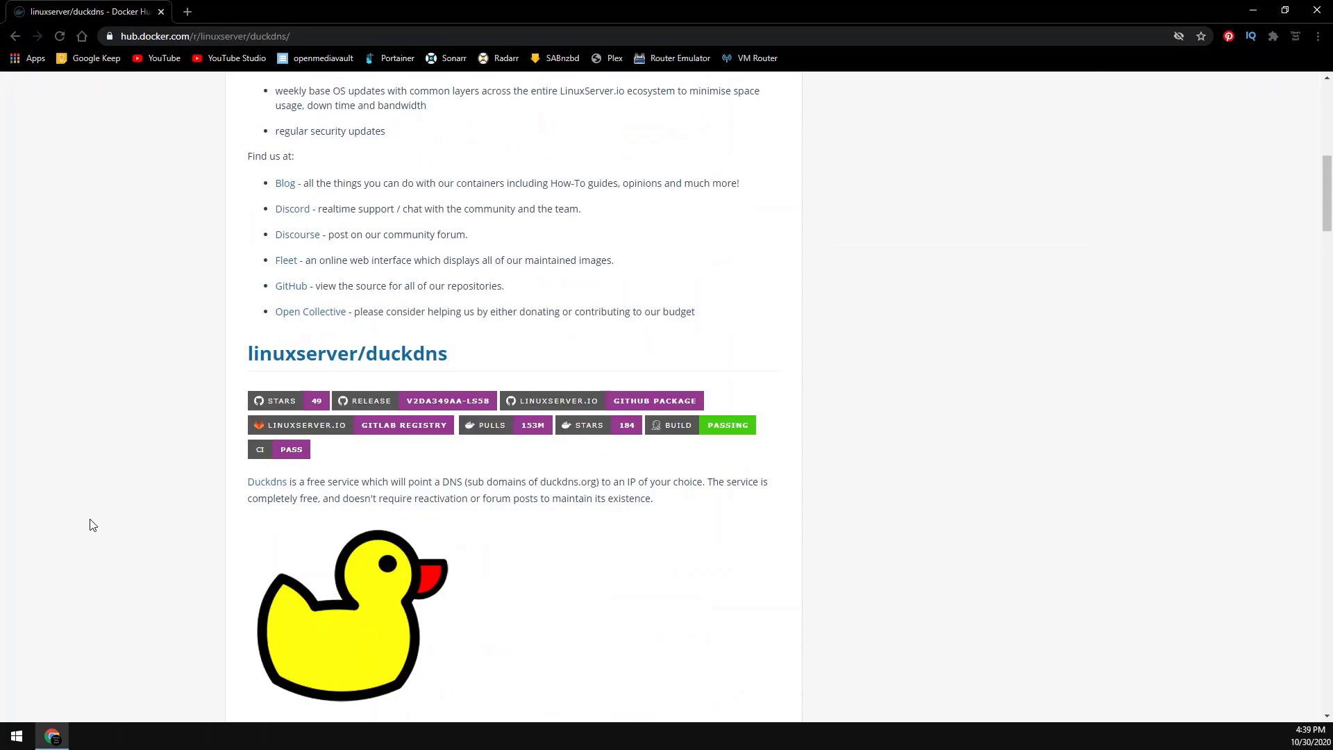
{"action": "scroll", "scroll_direction": "down", "scroll_amount": 3}
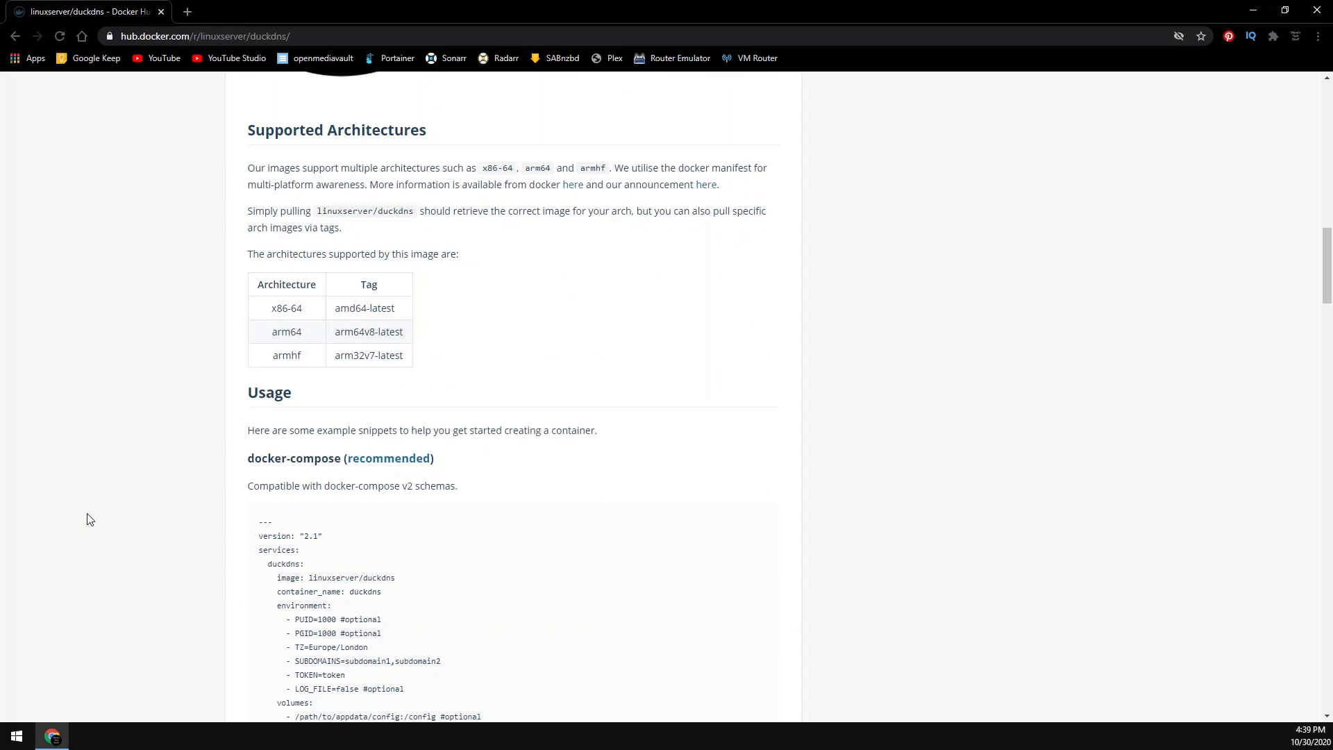
{"action": "scroll", "scroll_direction": "down", "scroll_amount": 3}
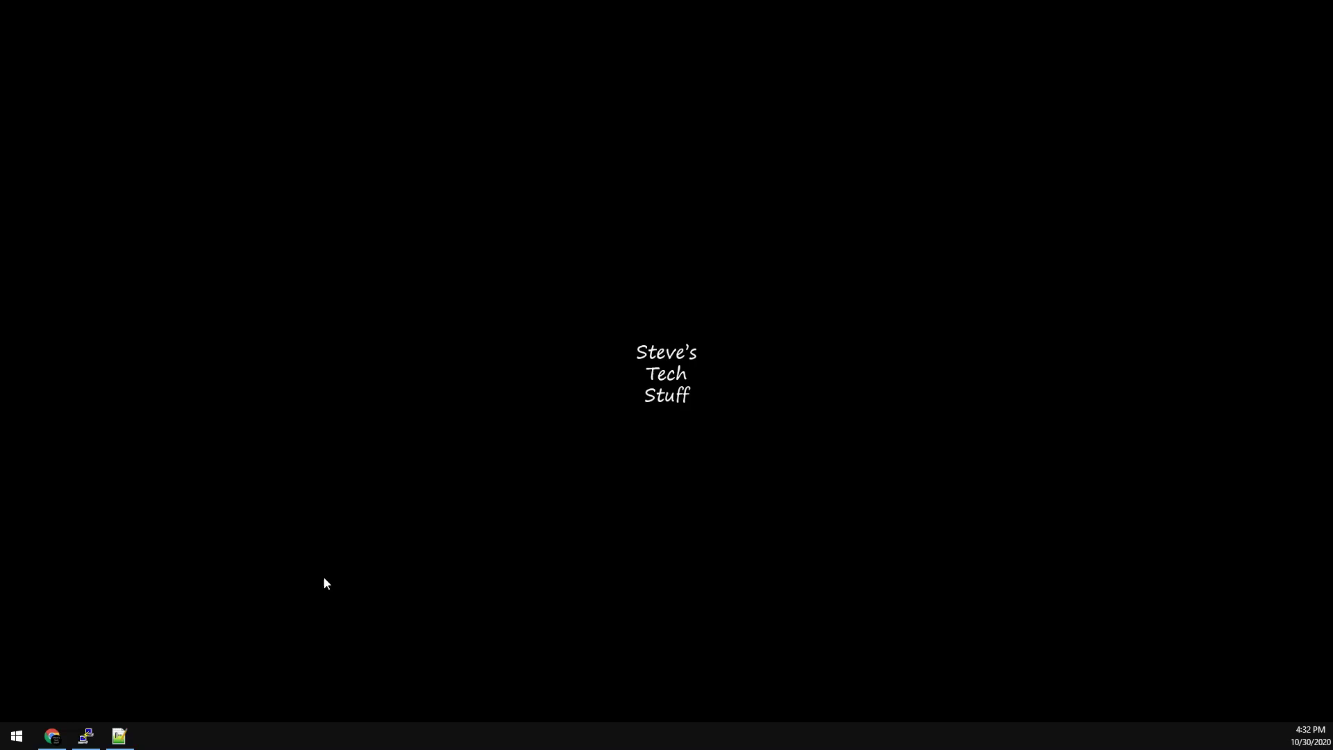
Sign in to duckdns.org with a Google account
{"action": "left_click", "coordinate": [53, 736]}
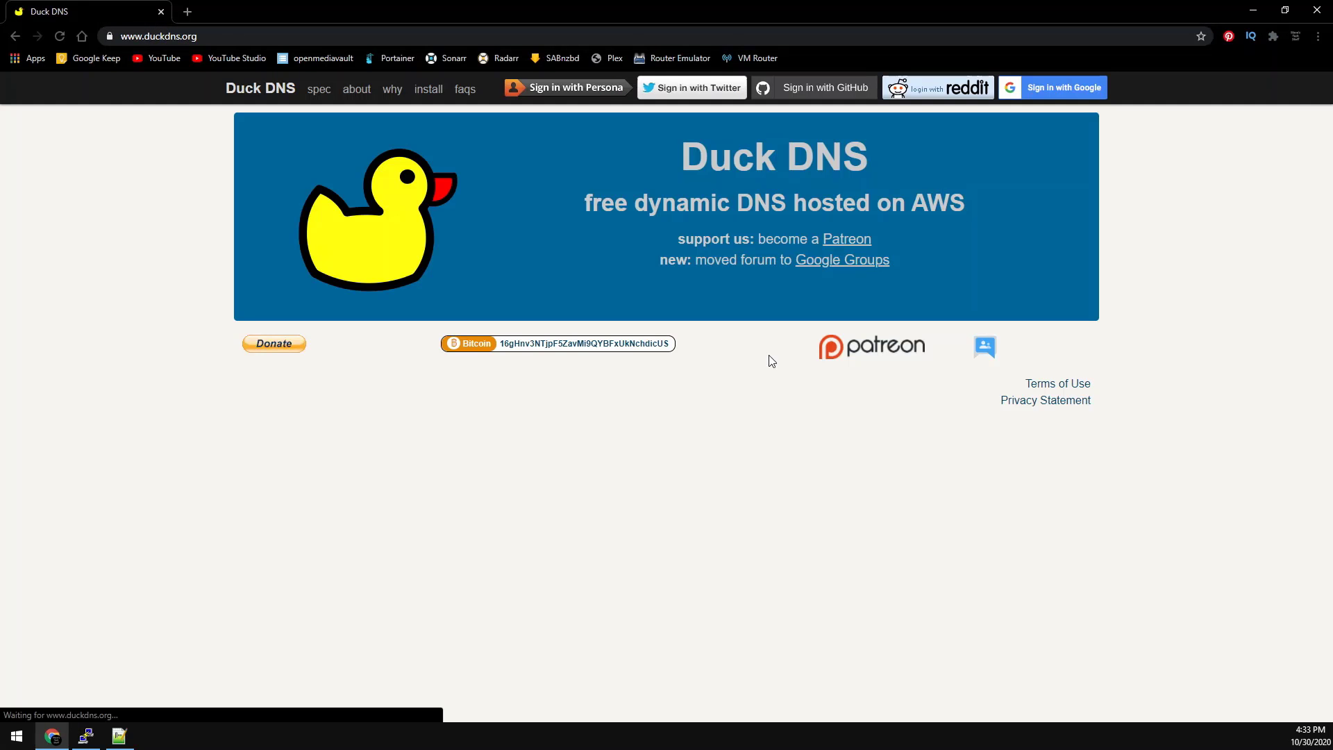
{"action": "left_click", "coordinate": [1064, 88]}
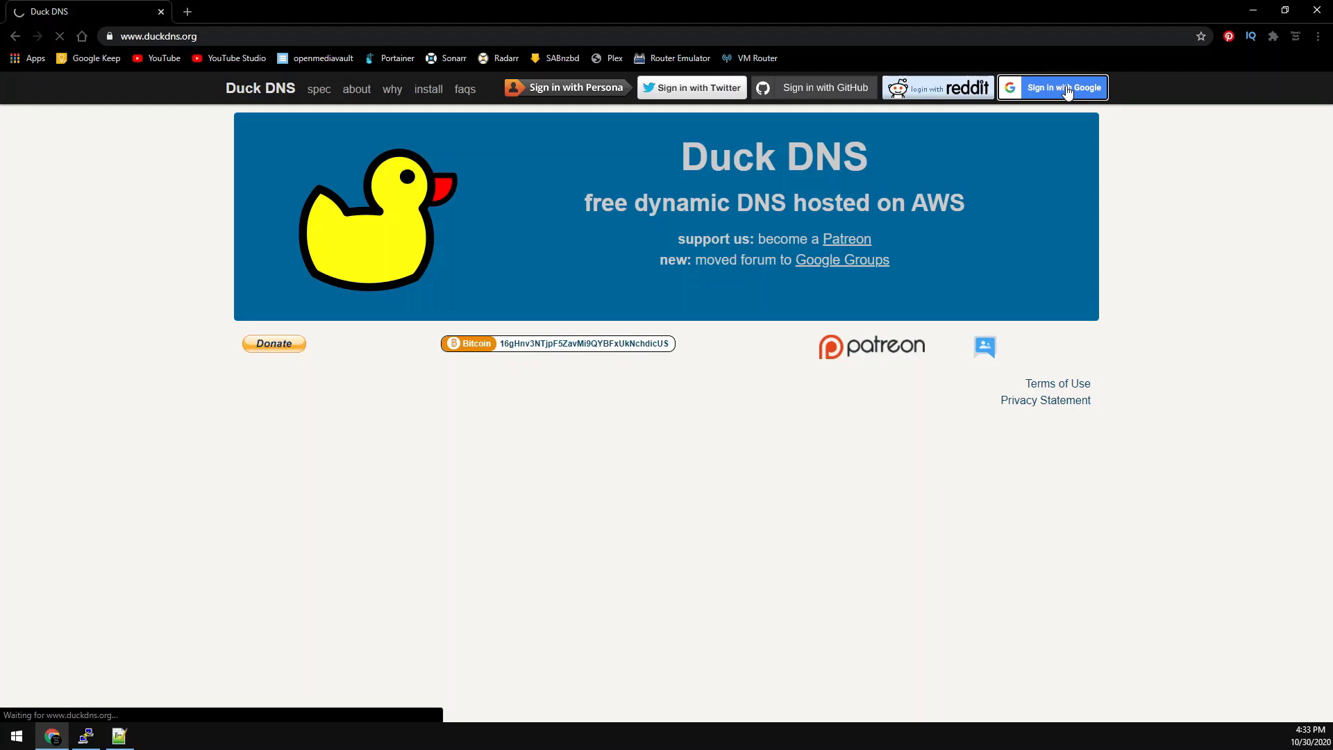
{"action": "left_click", "coordinate": [1063, 88]}
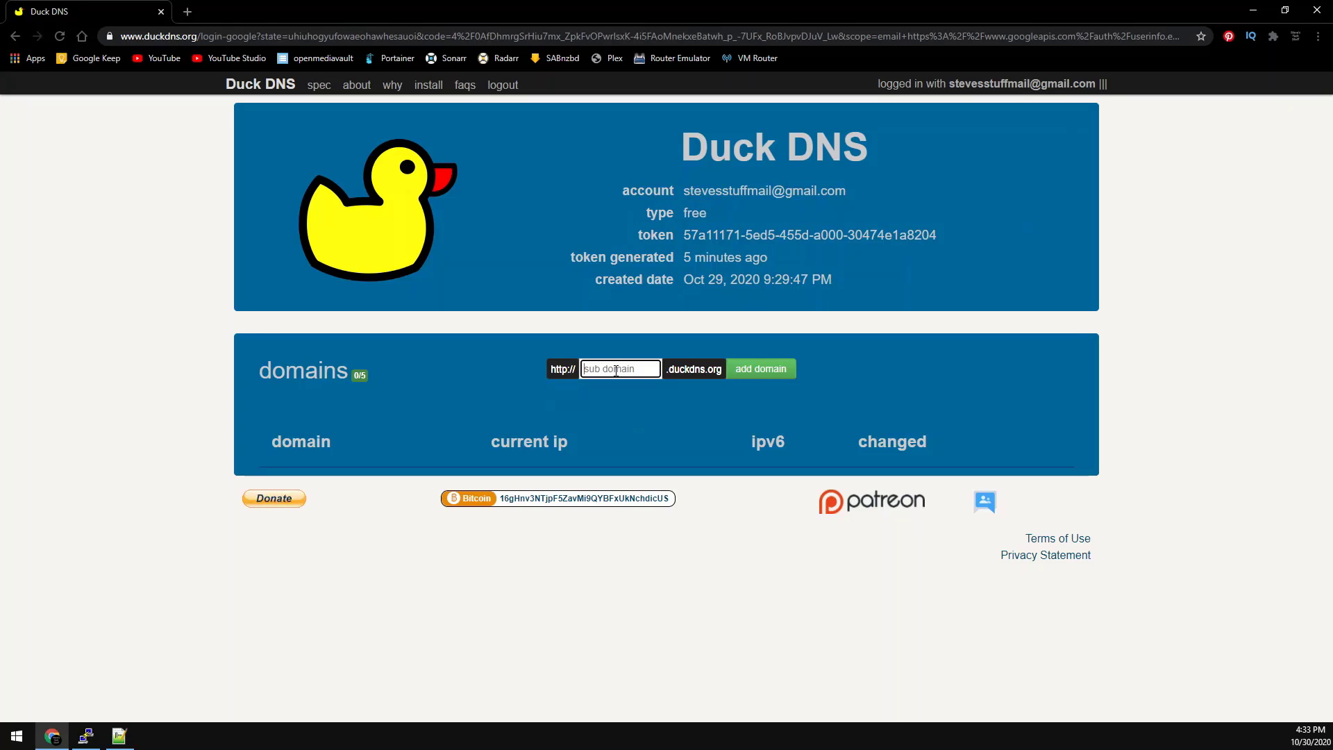
Add the stevesstuff subdomain to the Duck DNS account
{"action": "type", "text": "stevesstuff"}
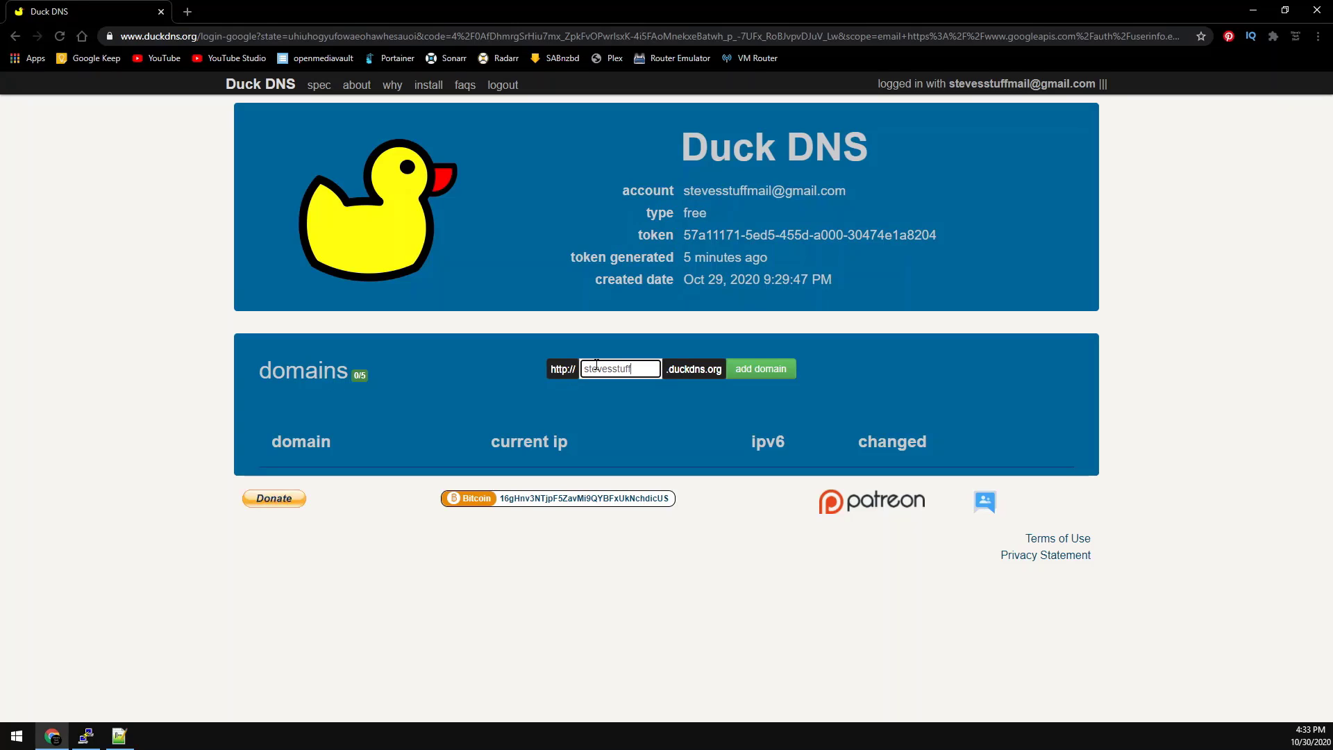
{"action": "left_click", "coordinate": [760, 369]}
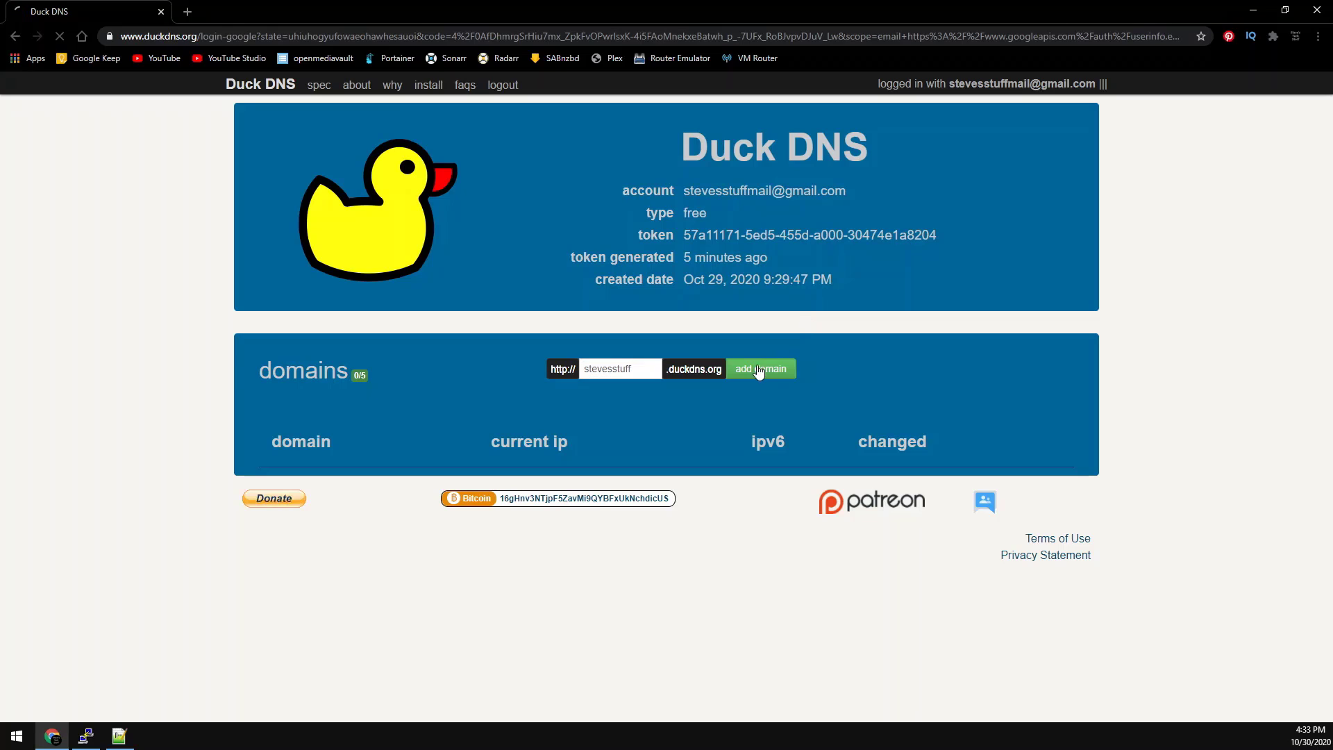
{"action": "left_click", "coordinate": [761, 369]}
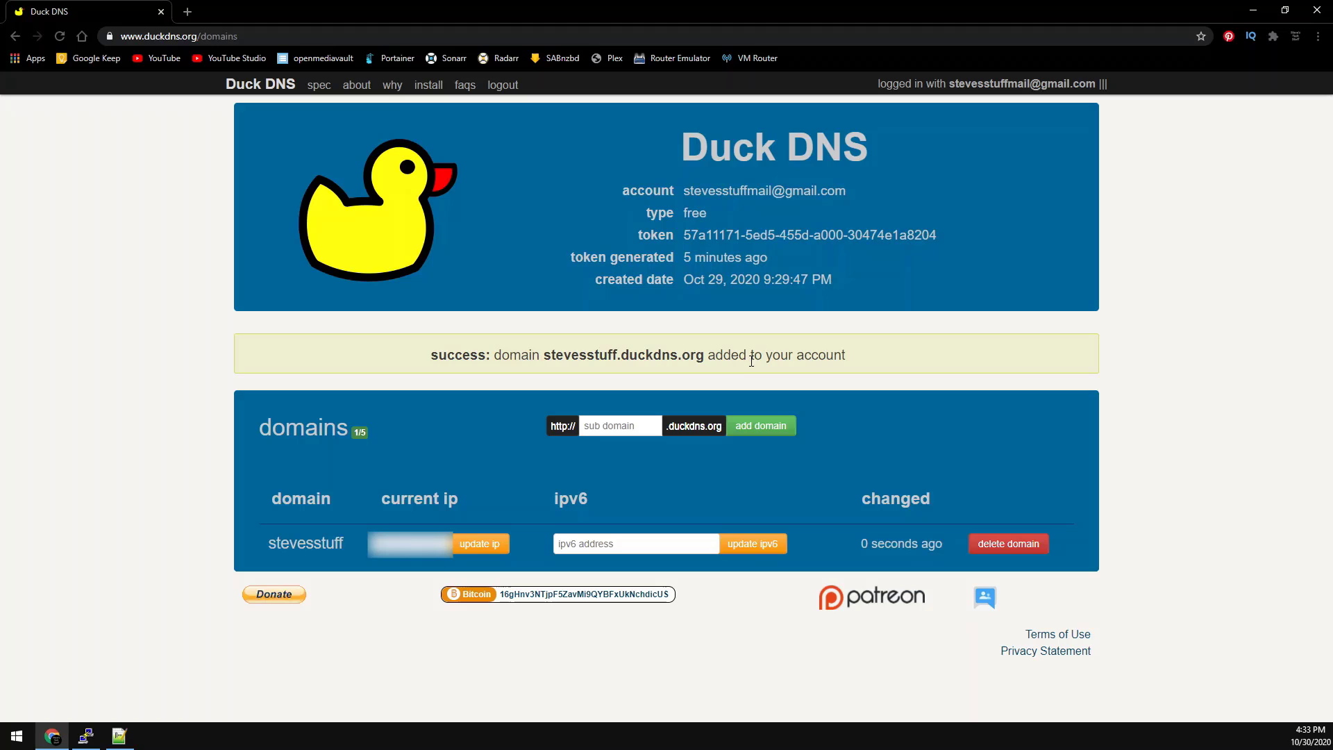
Copy the stevesstuff domain and fill TZ=America/New_York in the docker run command
{"action": "double_click", "coordinate": [306, 543]}
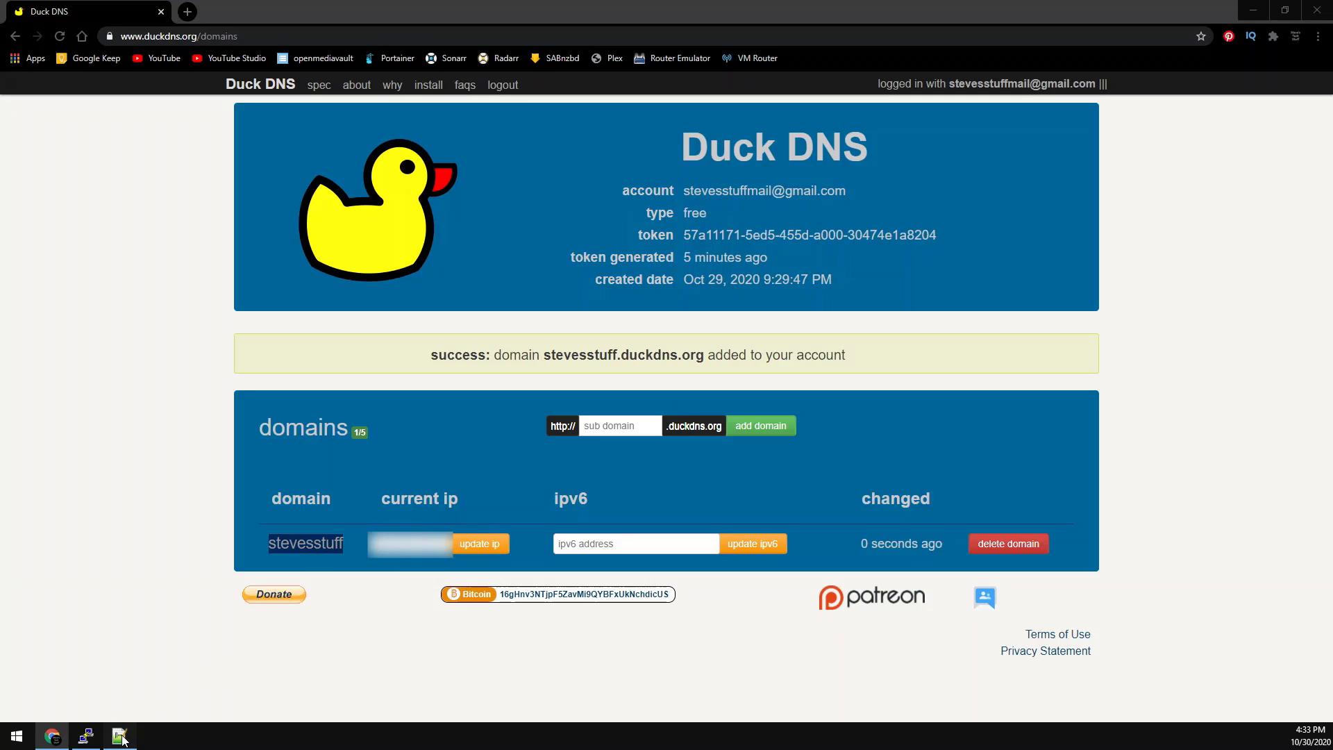
{"action": "left_click", "coordinate": [120, 736]}
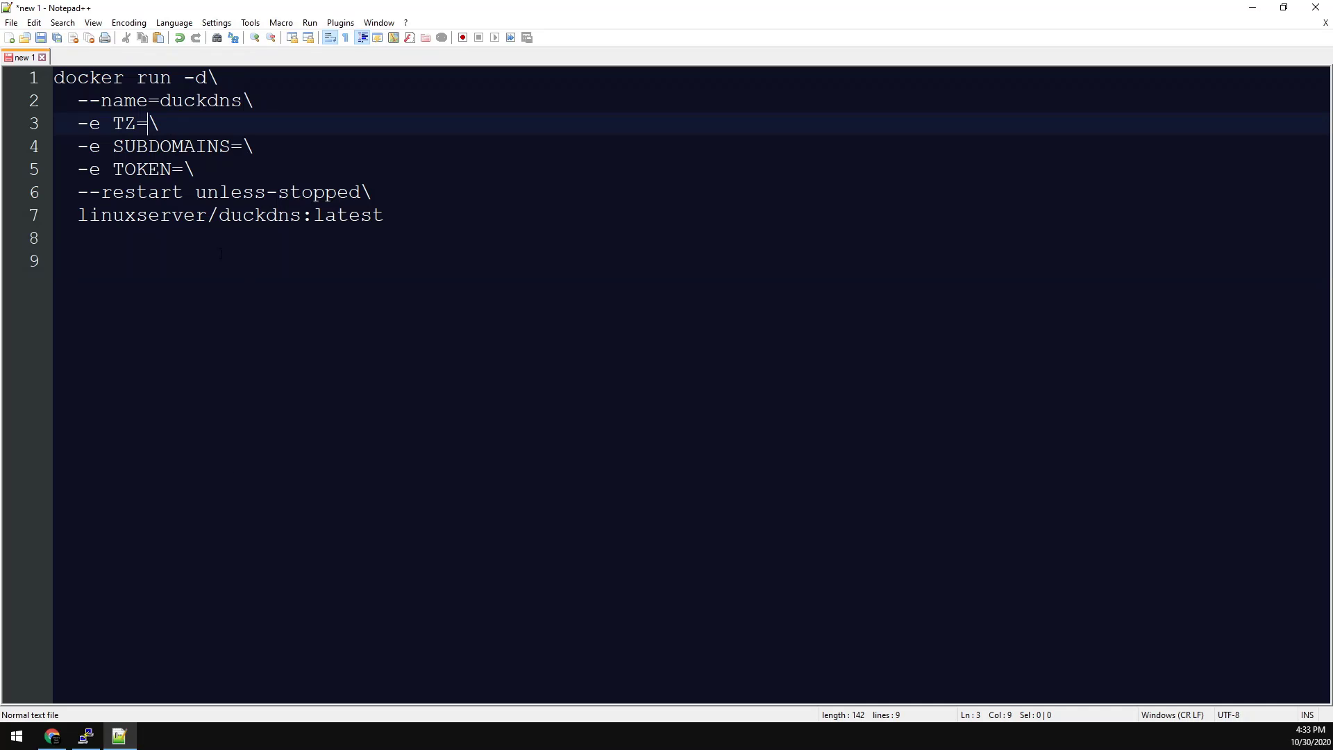
{"action": "type", "text": "America"}
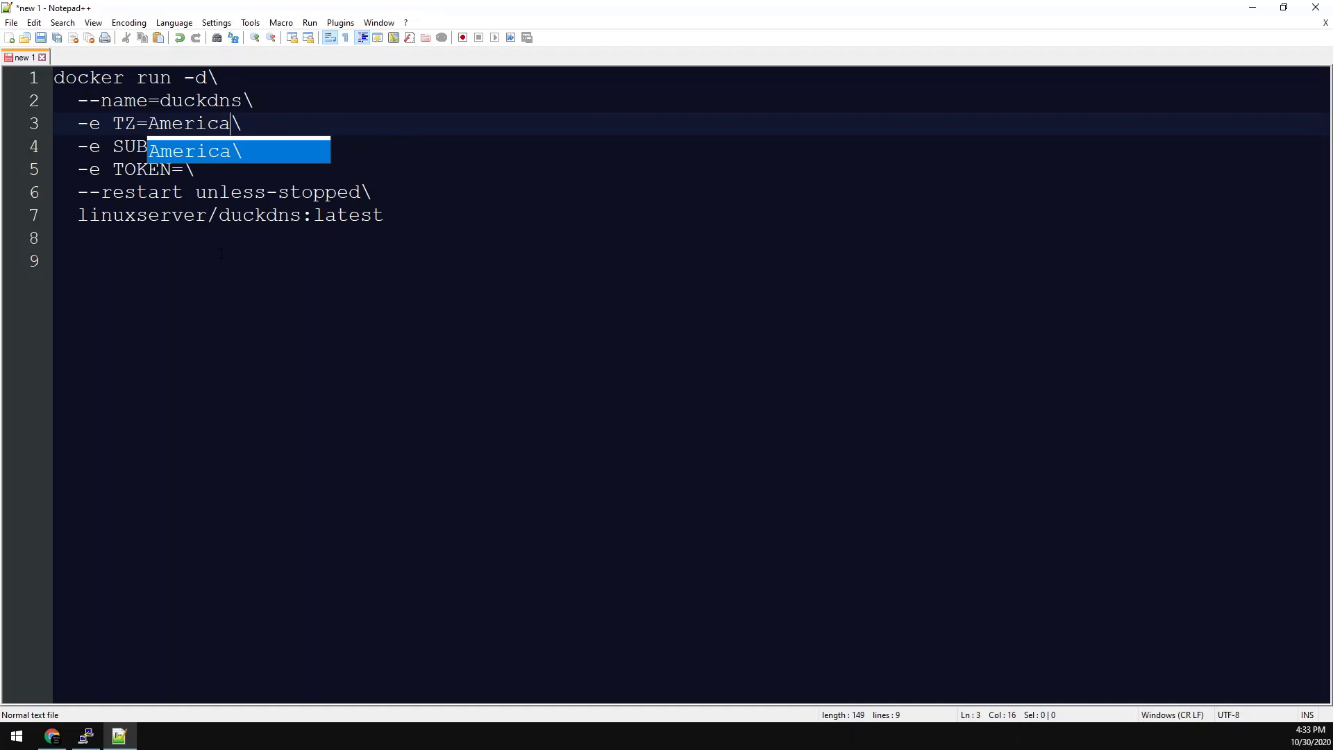
{"action": "type", "text": "/New_York"}
{"action": "left_click", "coordinate": [219, 145]}
{"action": "type", "text": "stevesstuff"}
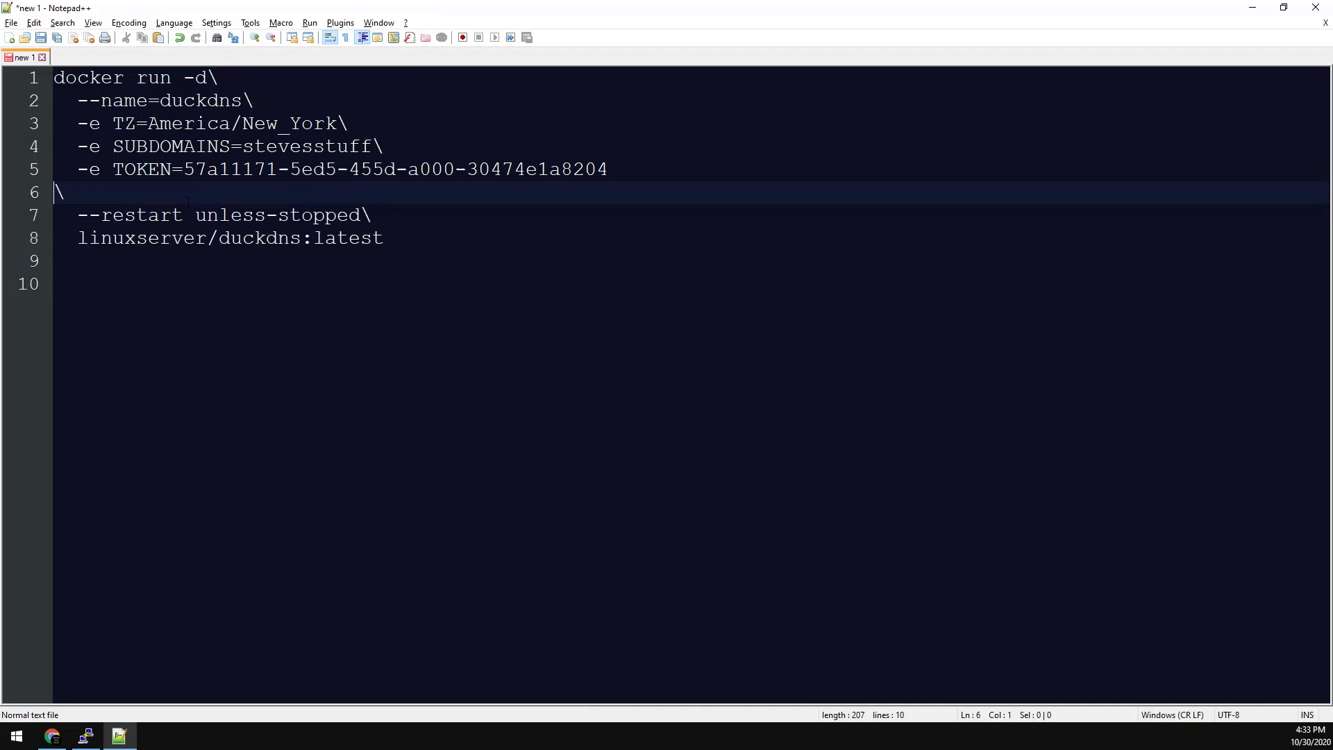
Join the stray line break and select the whole finished command
{"action": "key", "text": "Backspace"}
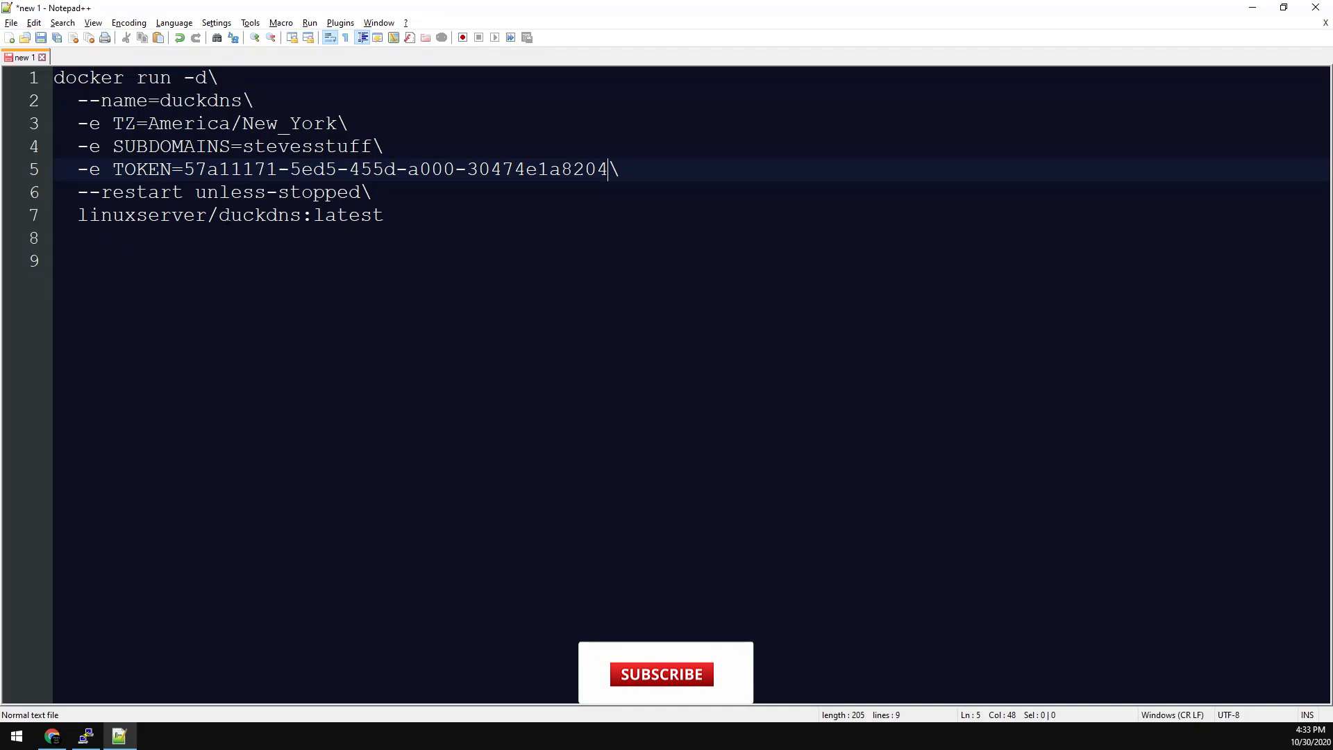
{"action": "left_click", "coordinate": [664, 674]}
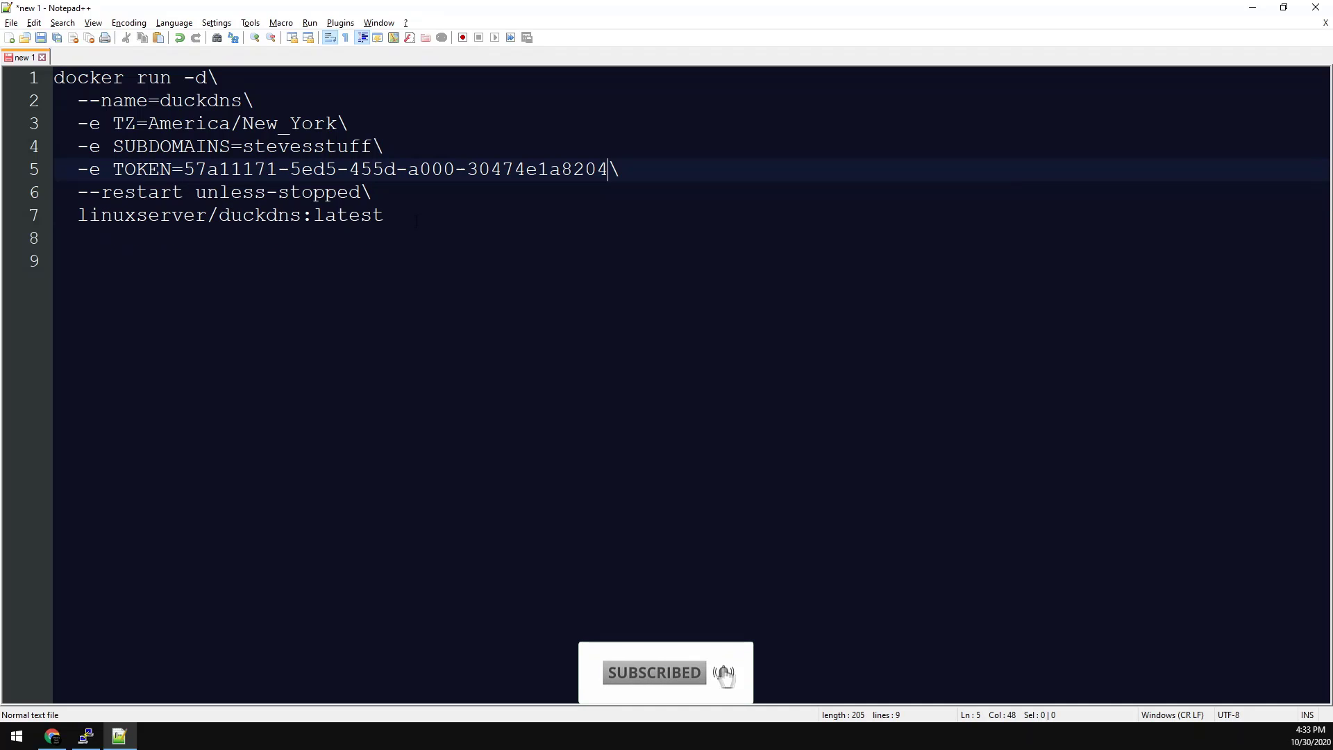
{"action": "key", "text": "Ctrl+a"}
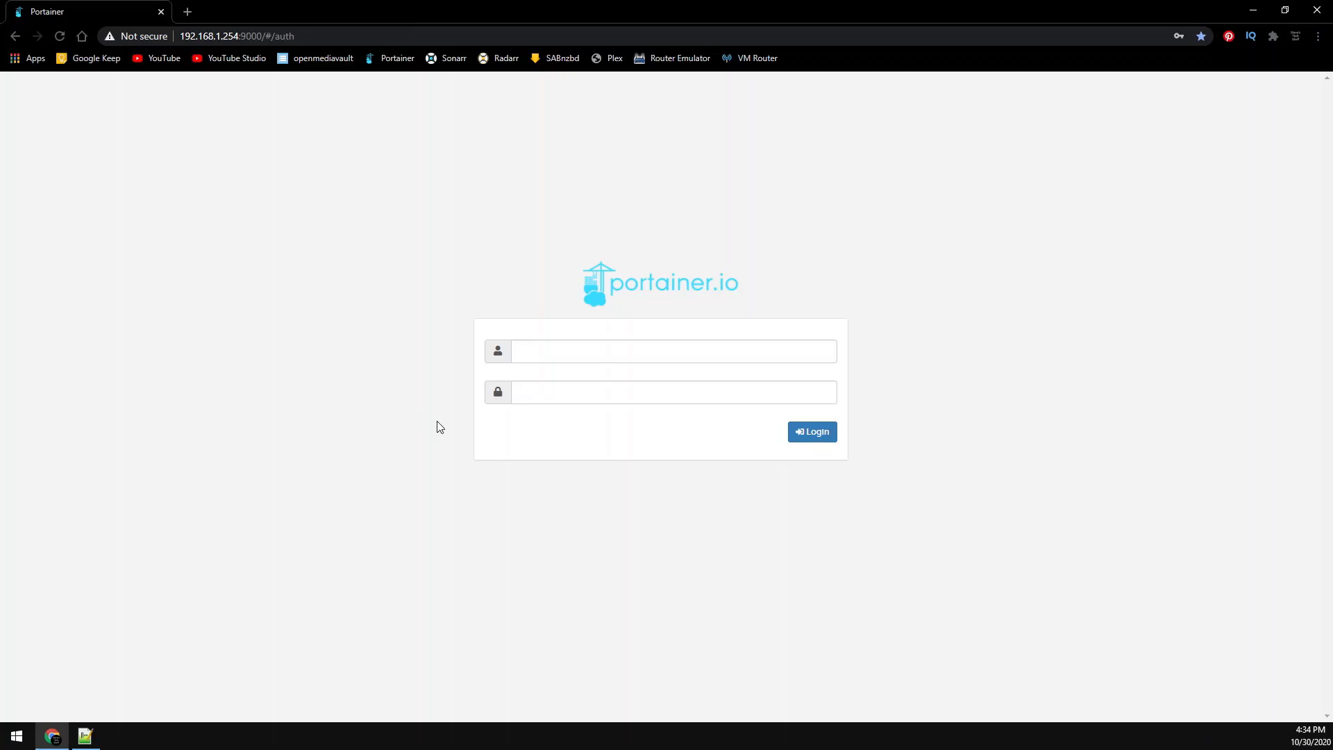
Log in to Portainer to reach the container list
{"action": "left_click", "coordinate": [812, 430]}
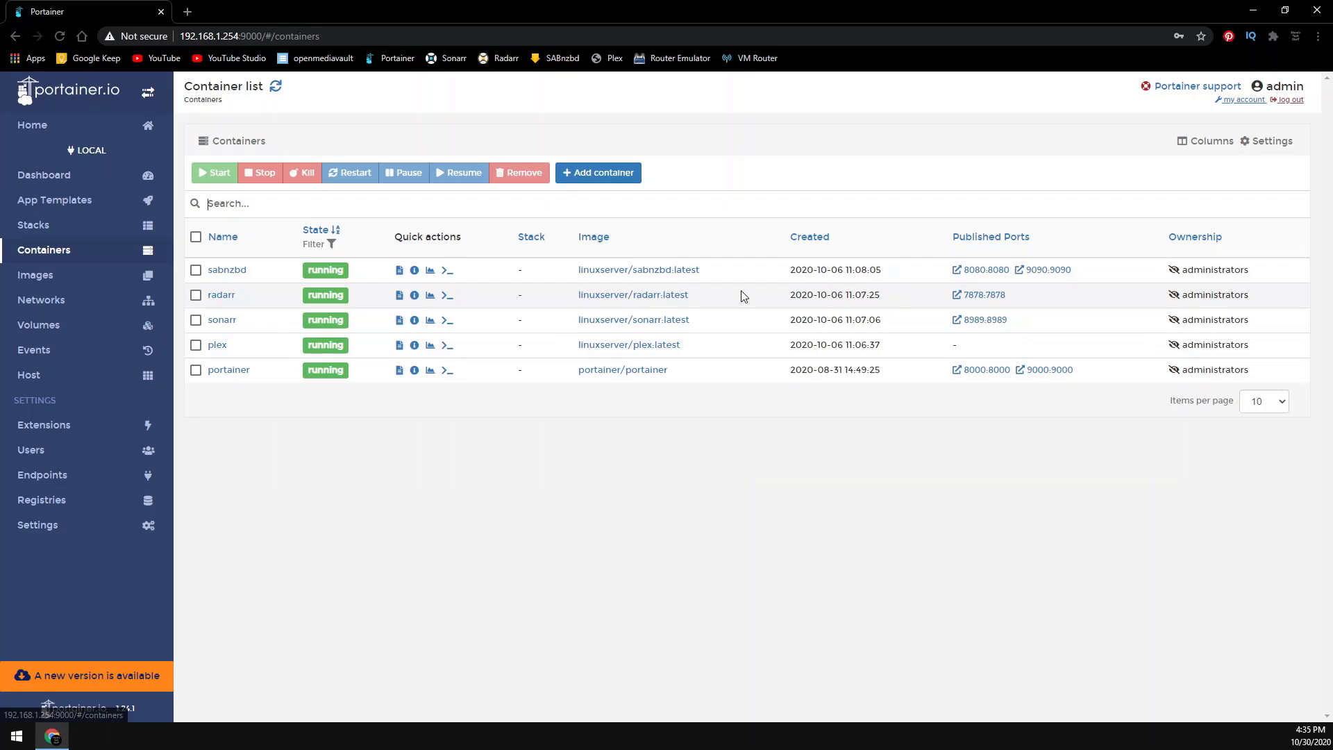
Create a new container named duck from the linuxserver/duckdns:latest image
{"action": "left_click", "coordinate": [597, 172]}
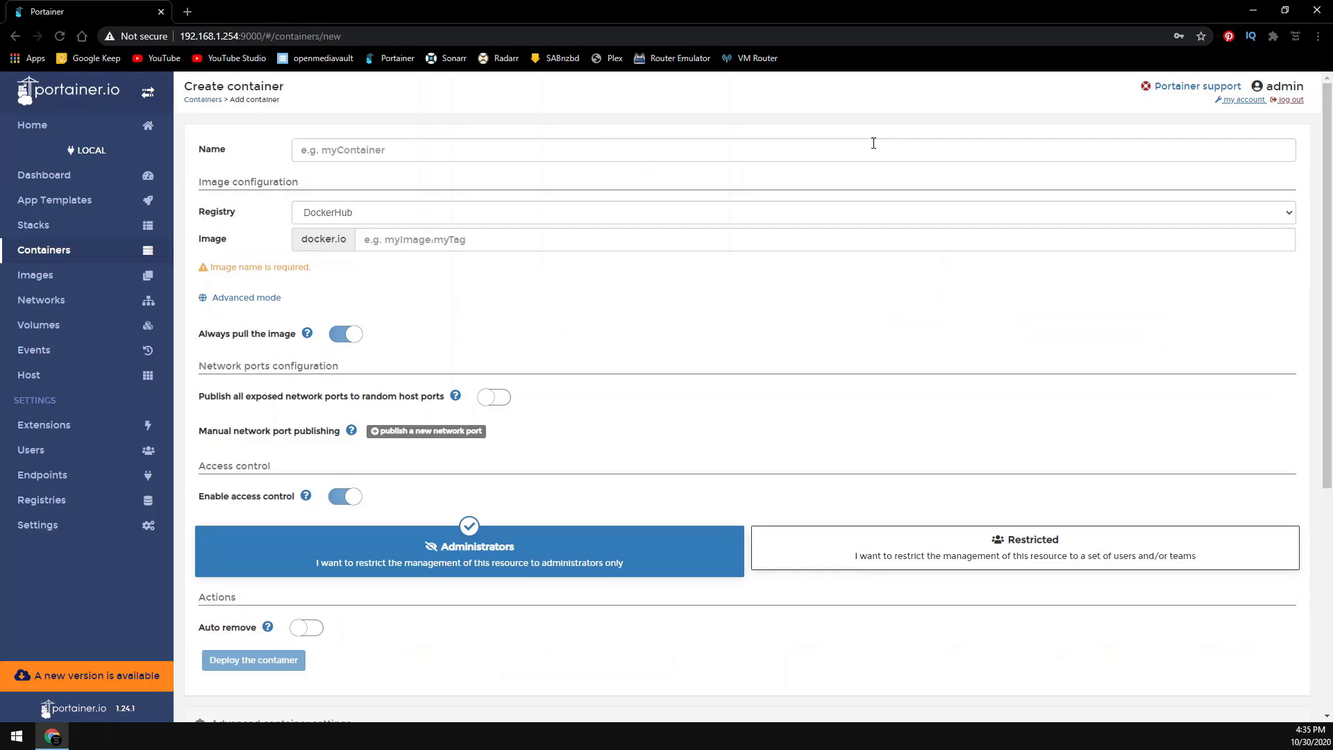
{"action": "type", "text": "duckdns"}
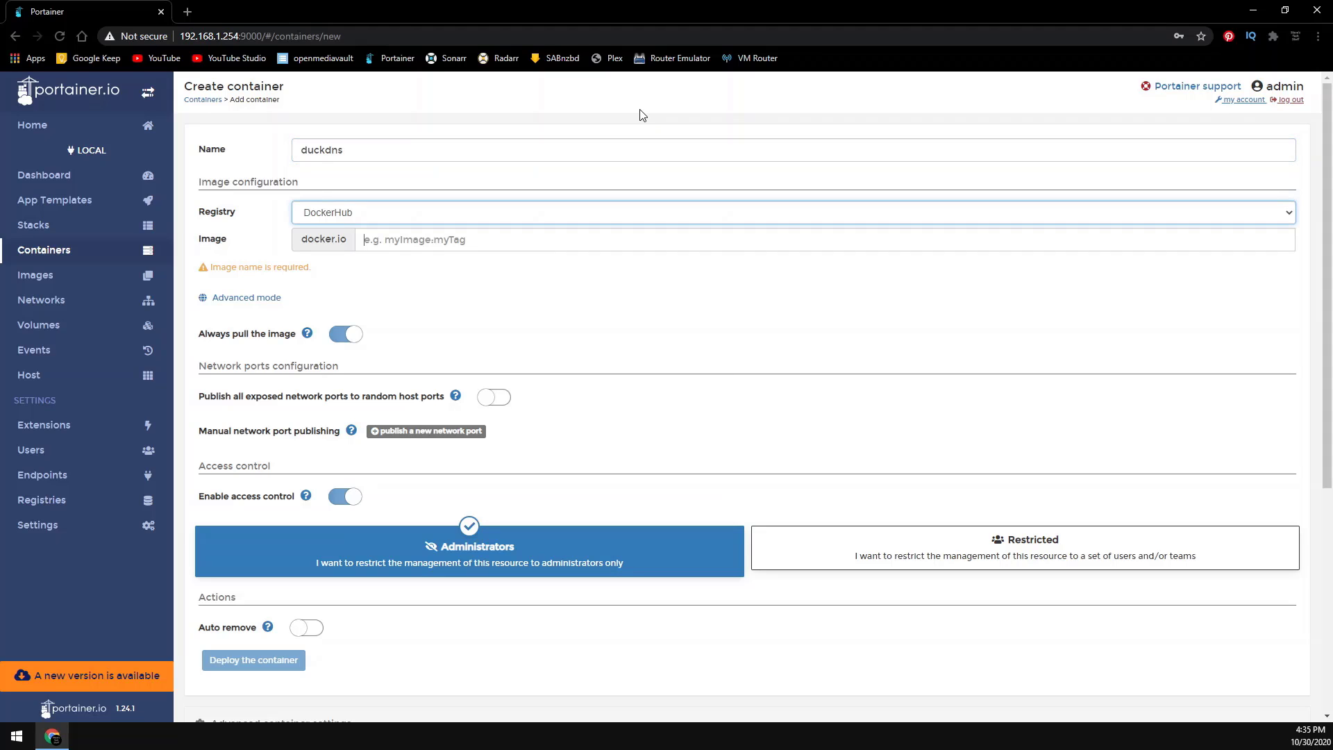
{"action": "type", "text": "linuxserver/duckdns:latest"}
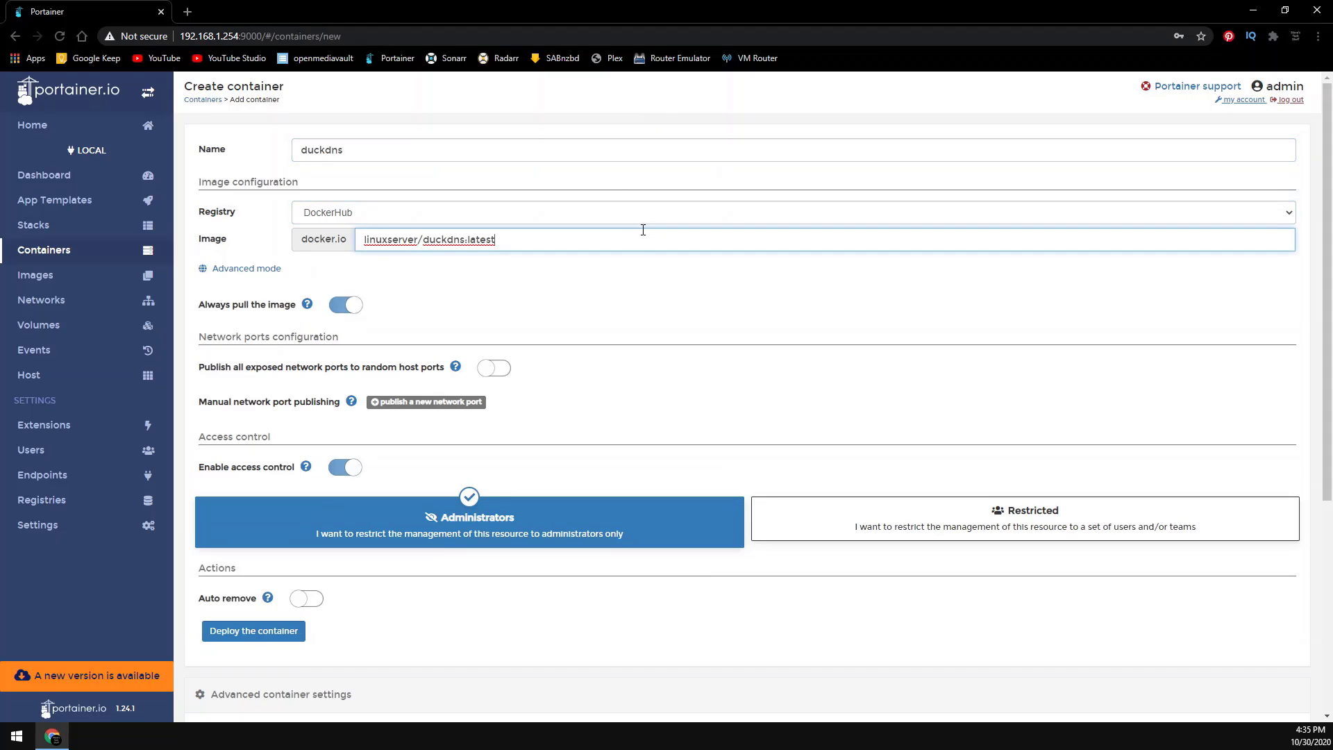
{"action": "scroll", "scroll_direction": "down", "scroll_amount": 3}
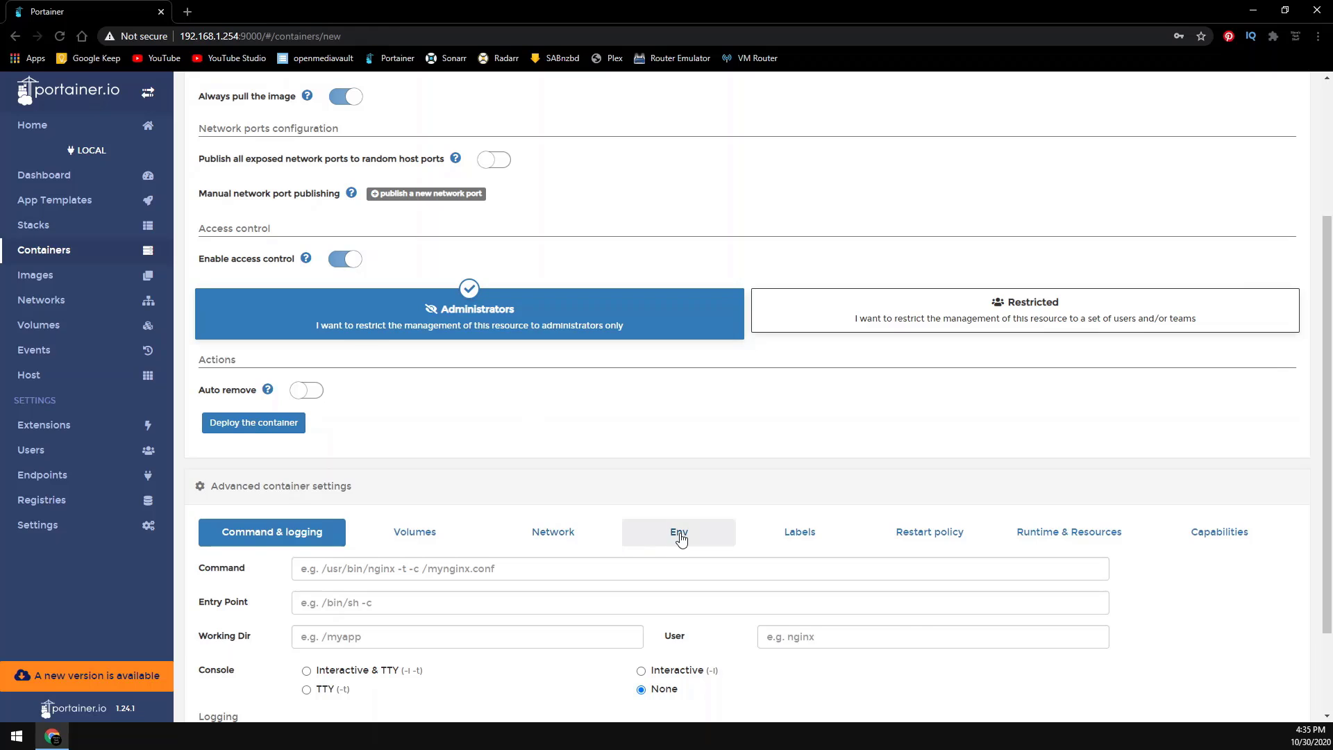
Add the env variables, set restart policy Unless stopped and deploy the container
{"action": "left_click", "coordinate": [678, 531]}
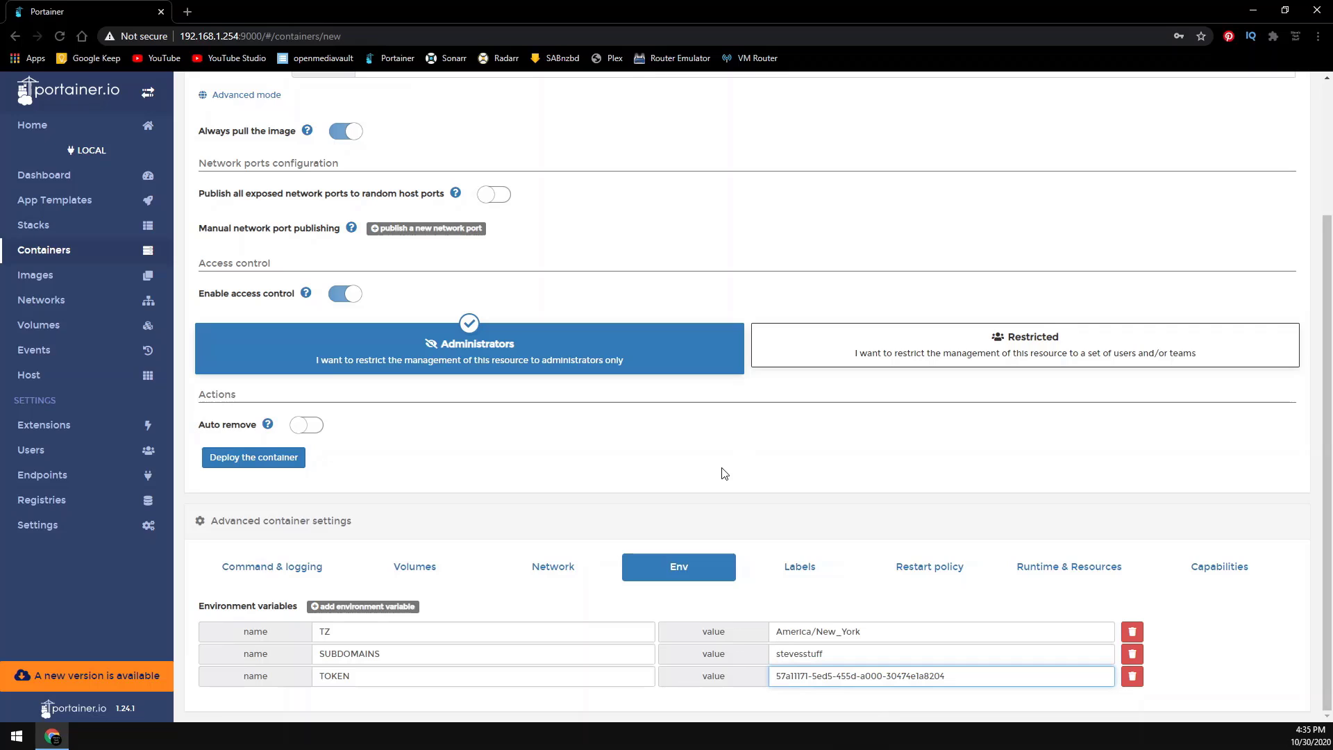
{"action": "left_click", "coordinate": [930, 566]}
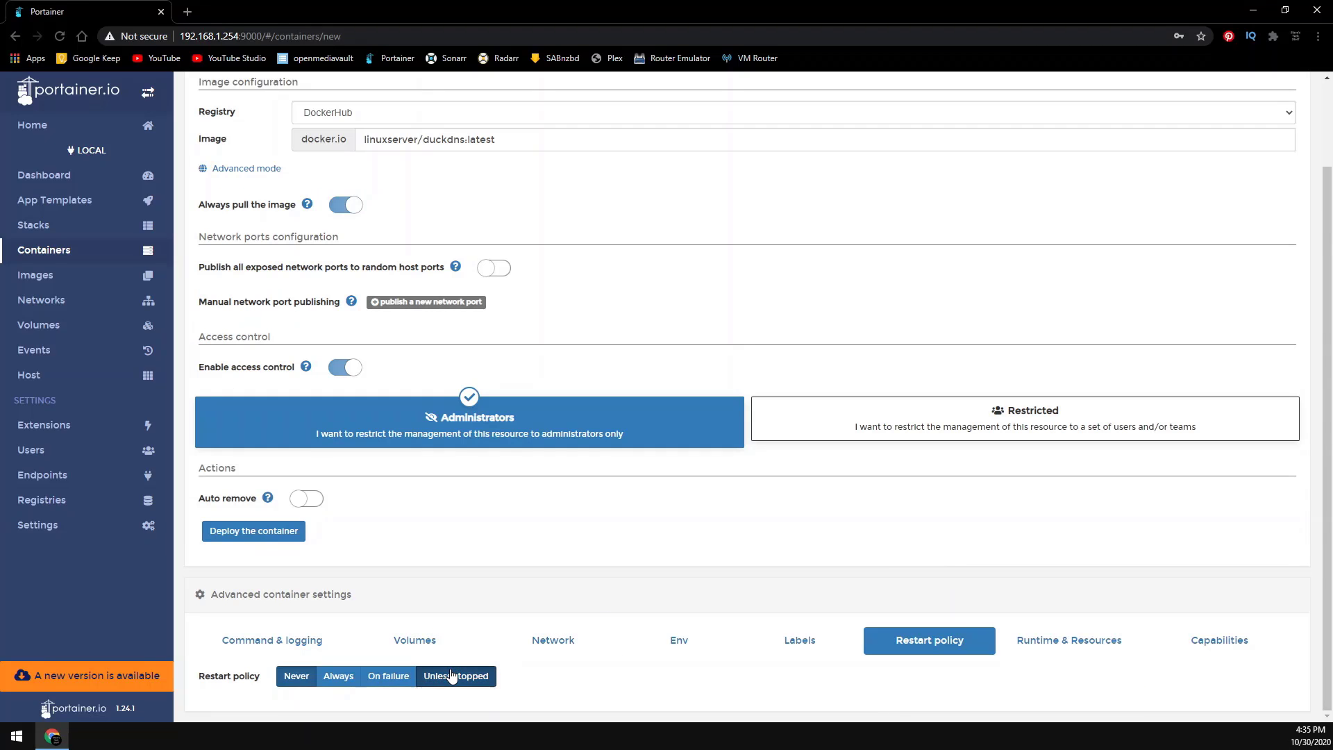
{"action": "left_click", "coordinate": [253, 530]}
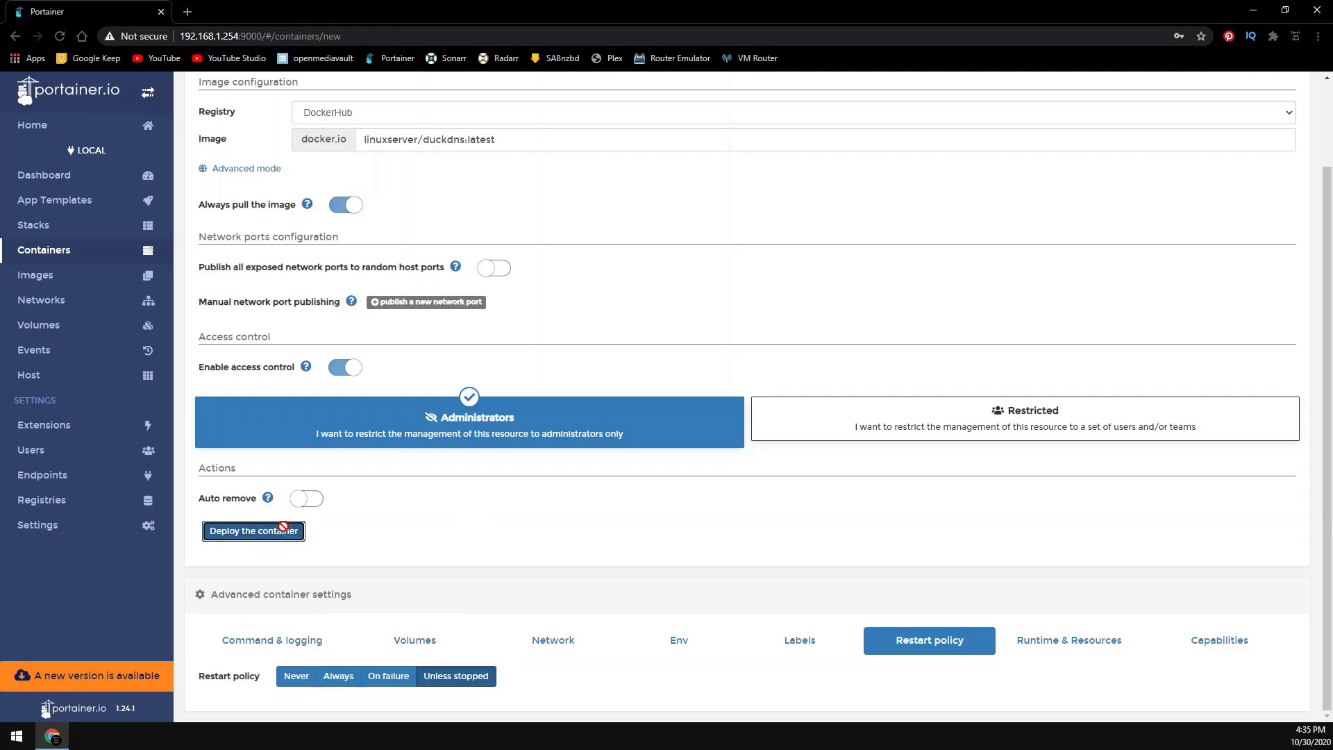
{"action": "left_click", "coordinate": [252, 530]}
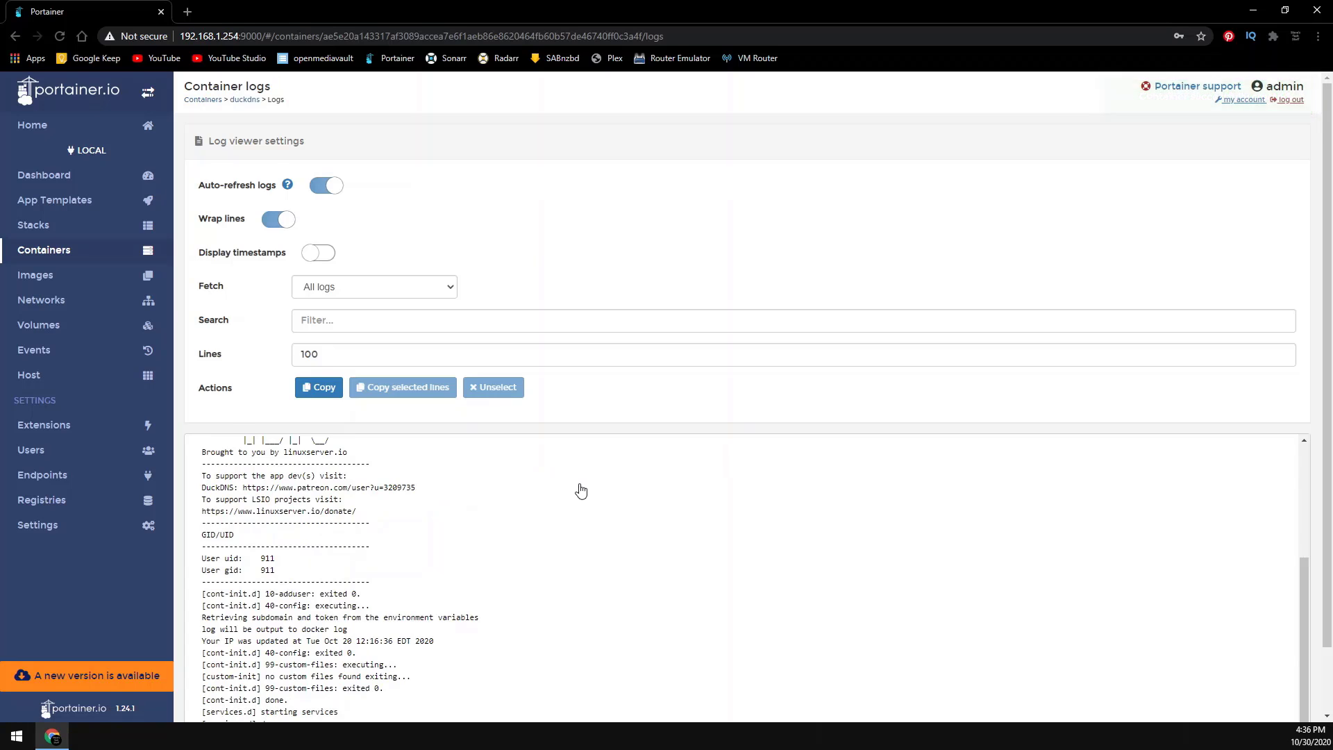
Scroll the duckdns logs down to the 'Your IP was updated' line
{"action": "scroll", "scroll_direction": "down", "scroll_amount": 3}
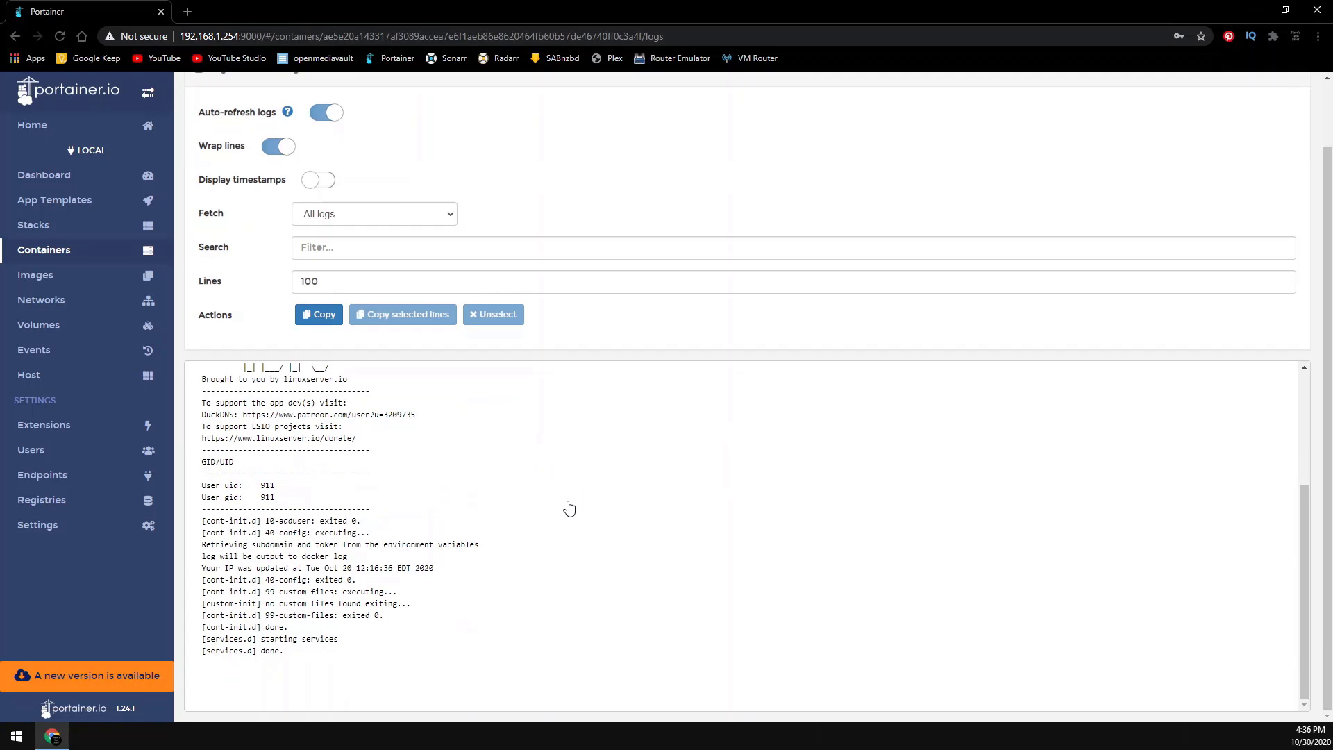